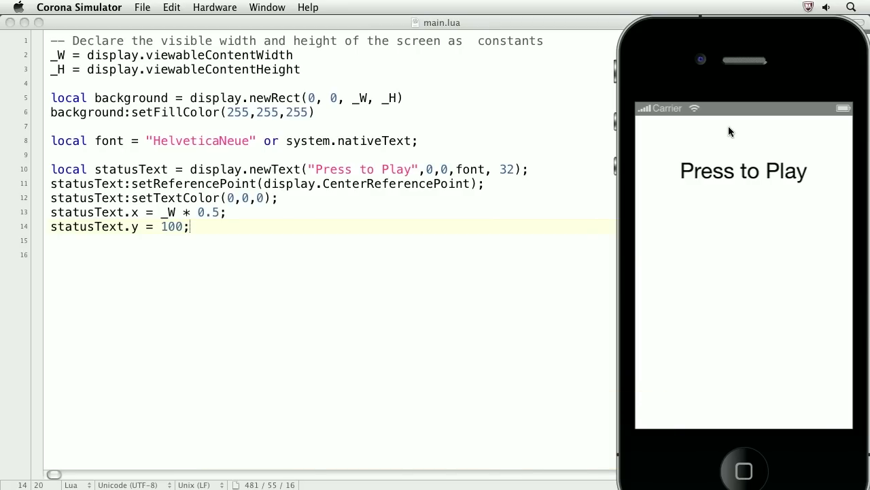
pyautogui.moveTo(768, 179)
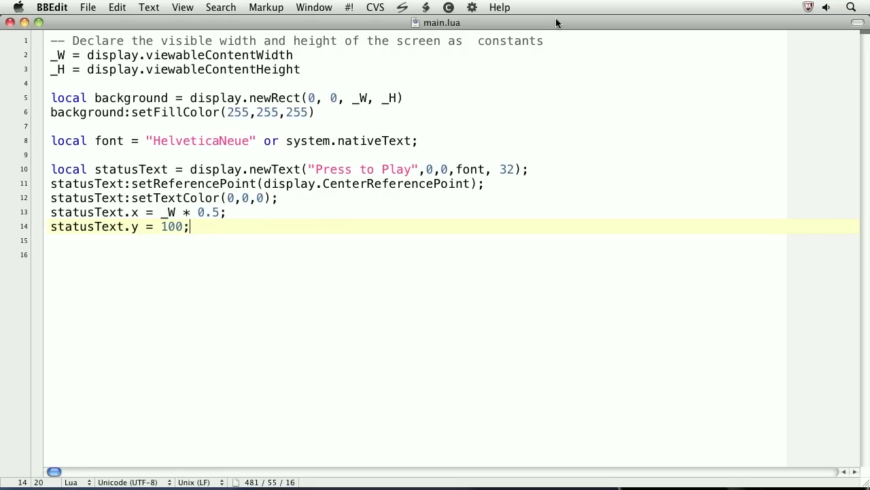
# - Declare local soundFile = audio.loadSound("media/loop.wav"); on a new line
pyautogui.write('local soundFi')
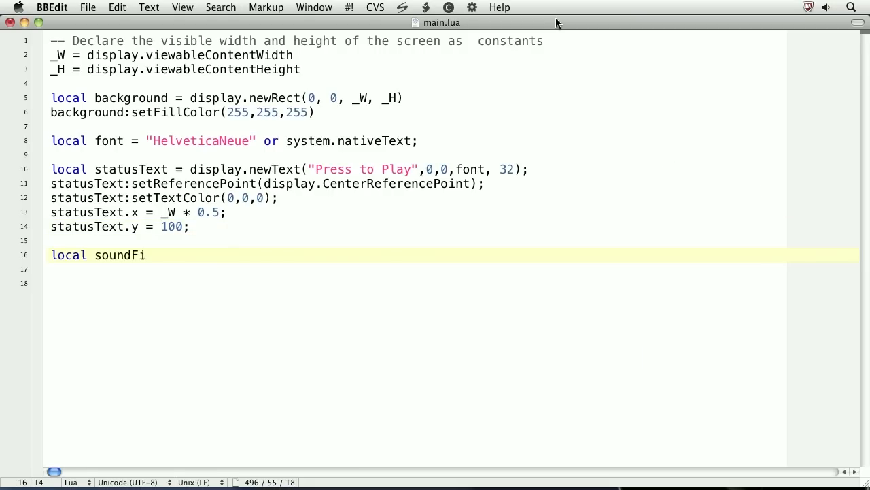
pyautogui.write('le')
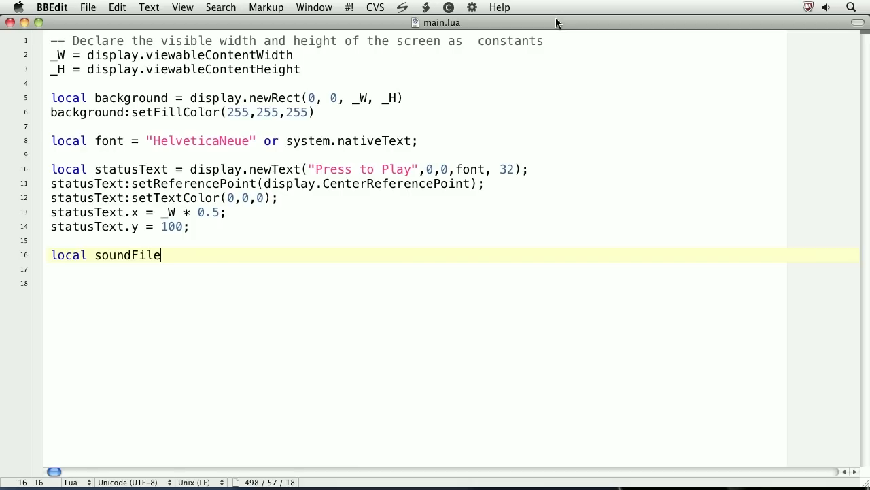
pyautogui.write('= audio')
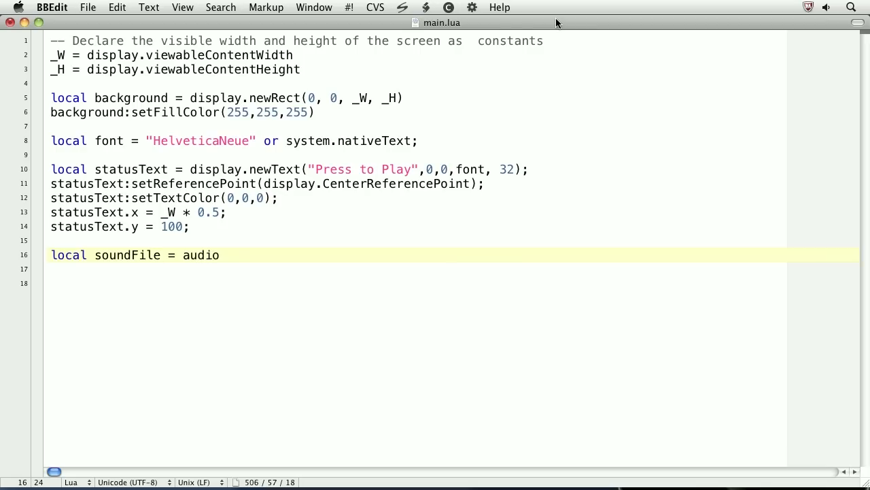
pyautogui.write('.loadSound();')
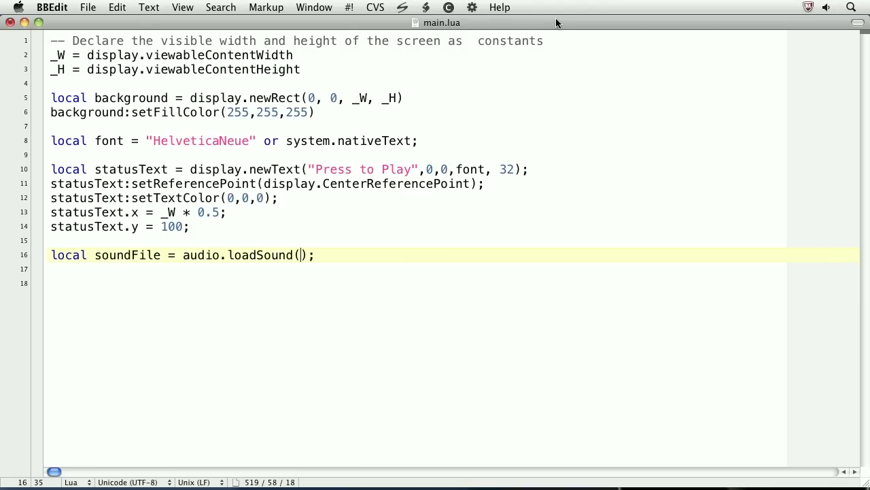
pyautogui.write('"media/loop."')
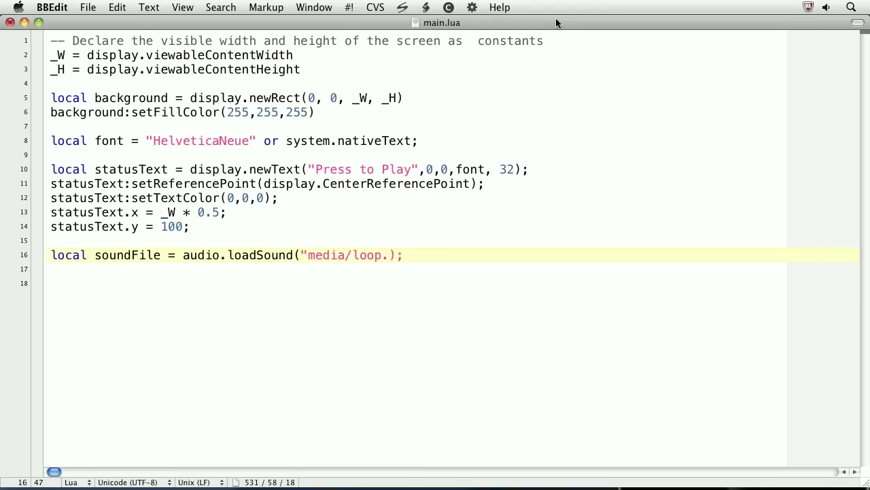
pyautogui.write('wav"')
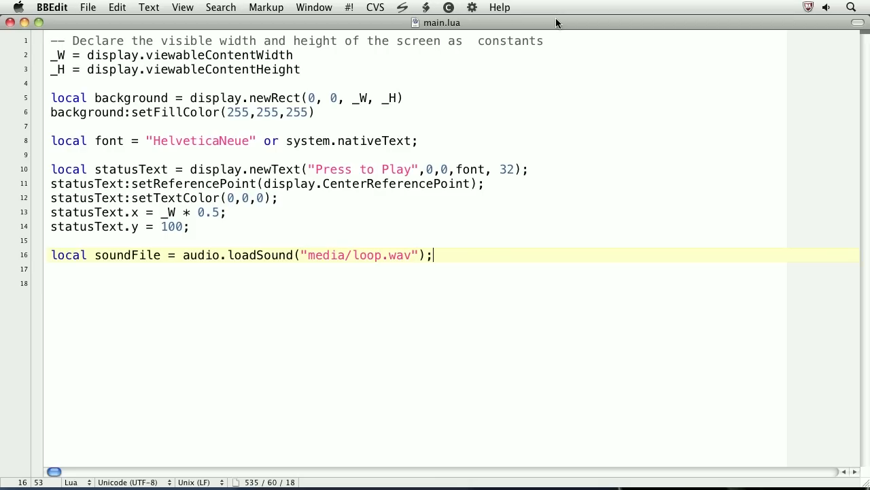
# - Register statusText:addEventListener("tap", statusText) and add an empty function statusText:tap(e) above it
pyautogui.write('statusText:addEv')
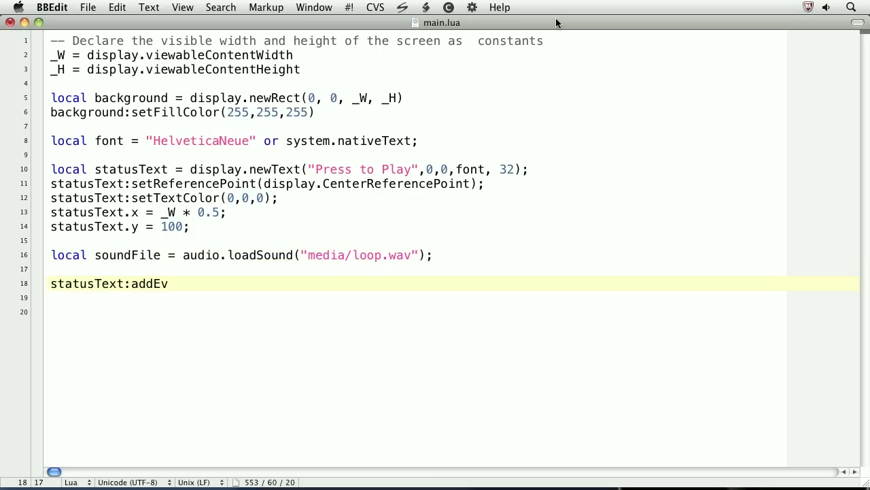
pyautogui.write('entListener("tap", statusText);')
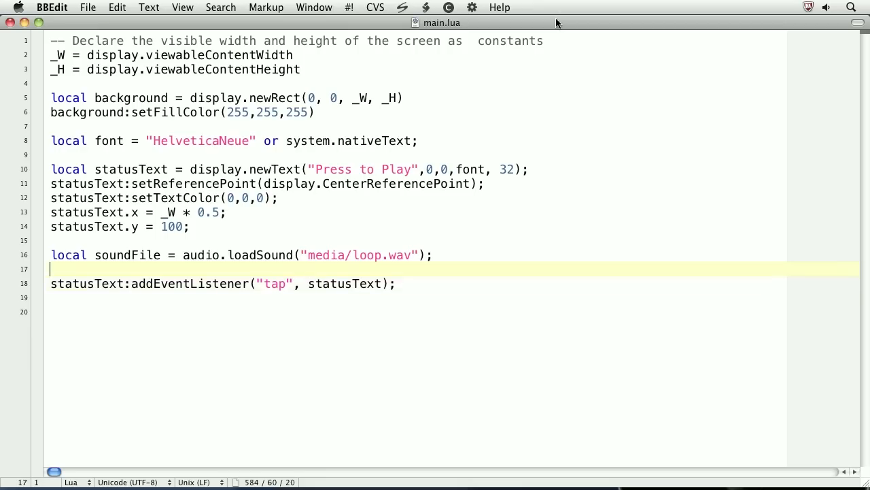
pyautogui.write('function statusText:tap(e')
pyautogui.write('end')
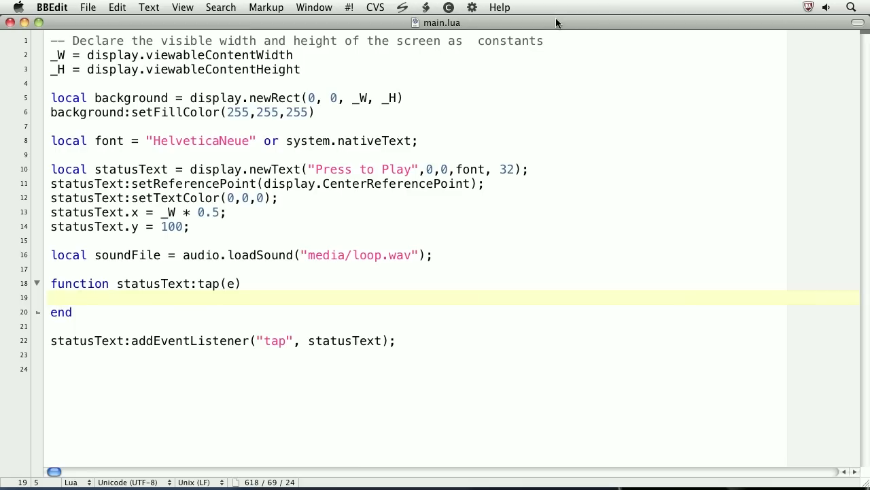
# - Set statusText.status = "waiting" and branch tap(e) on self.status waiting, playing and paused
pyautogui.write('statusText.status =')
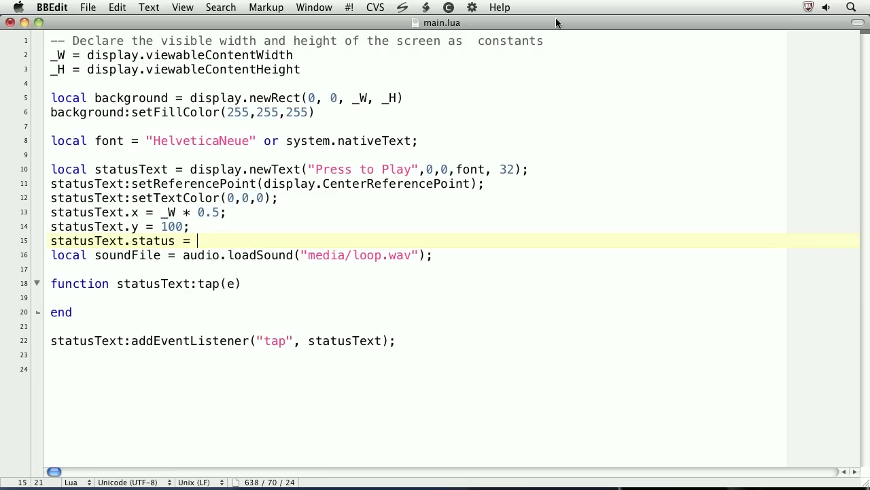
pyautogui.press('Return')
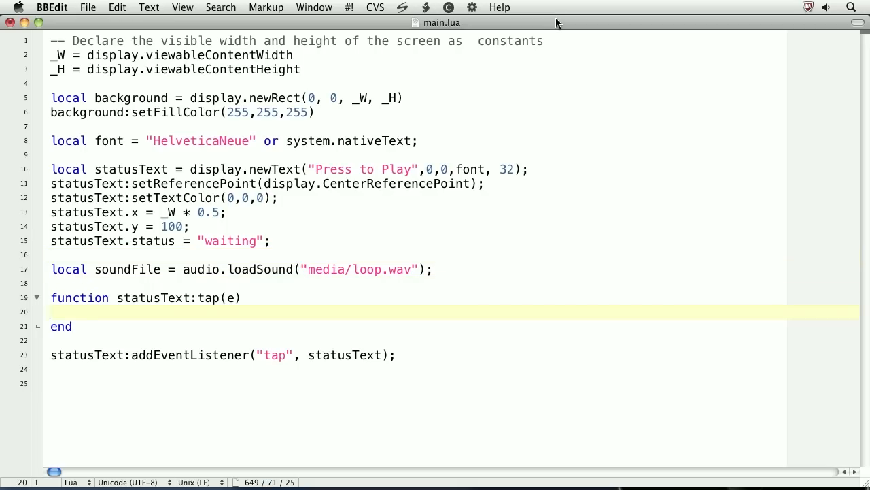
pyautogui.write('if(self.status == "waiting") then')
pyautogui.write('elseif')
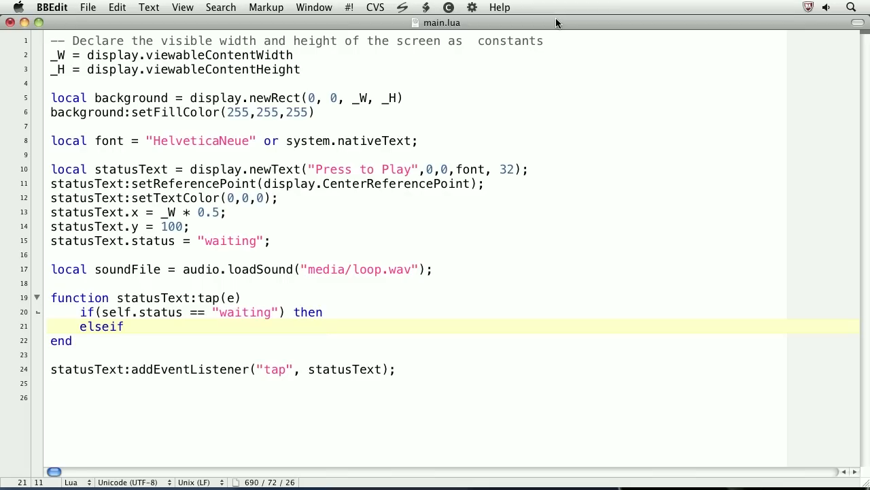
pyautogui.write('(self.status == "playing") then')
pyautogui.write('elseif(self.status == "paused") then')
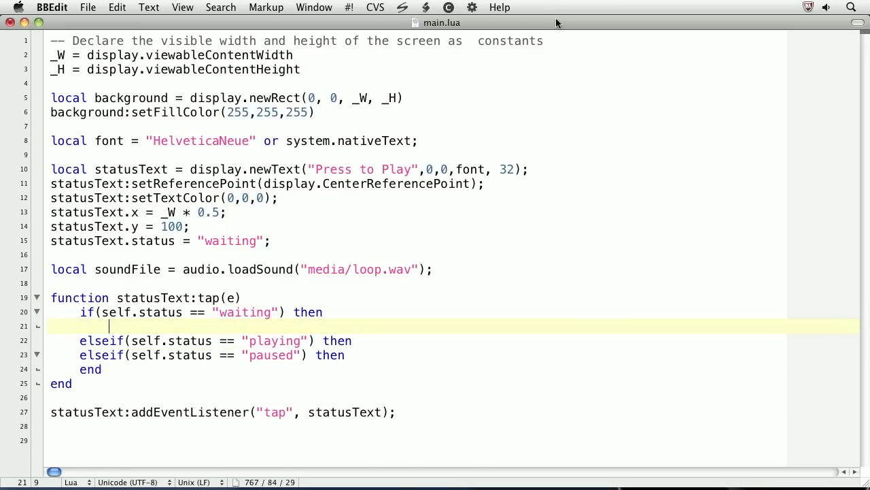
# - Call audio.play(soundFile, { channel = 1, }) in the waiting branch
pyautogui.write('audio.play();')
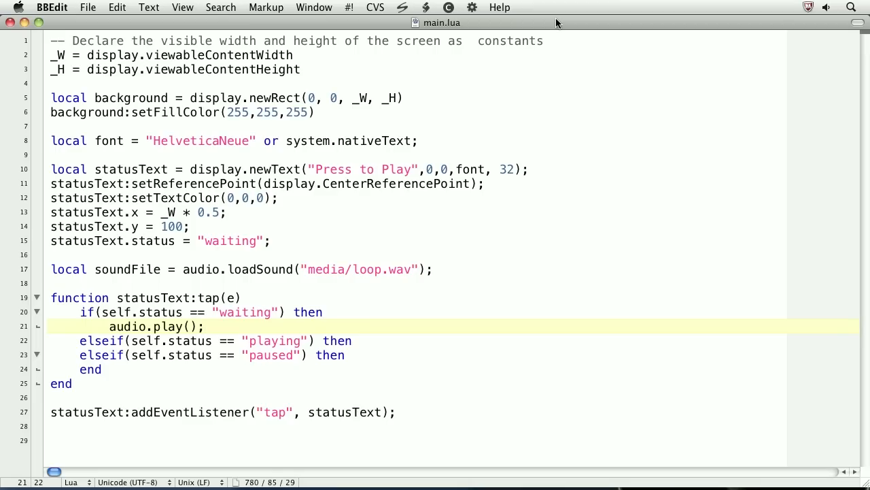
pyautogui.click(205, 326)
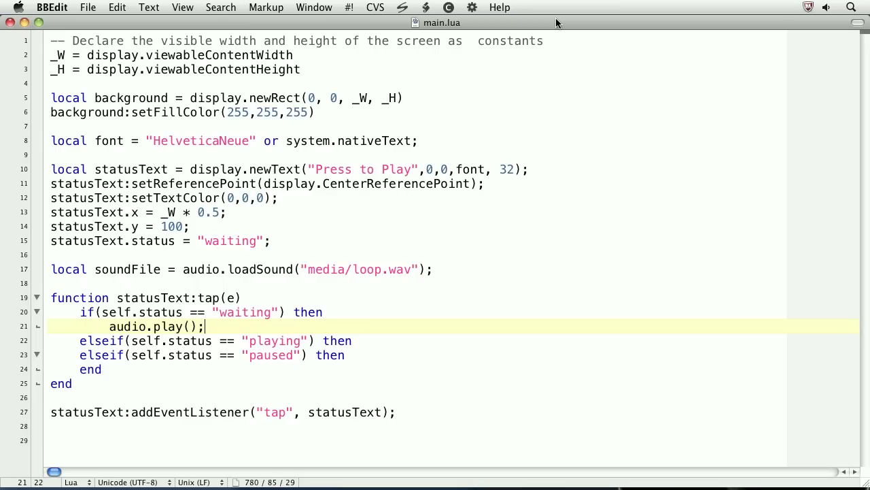
pyautogui.write('soundFile,{')
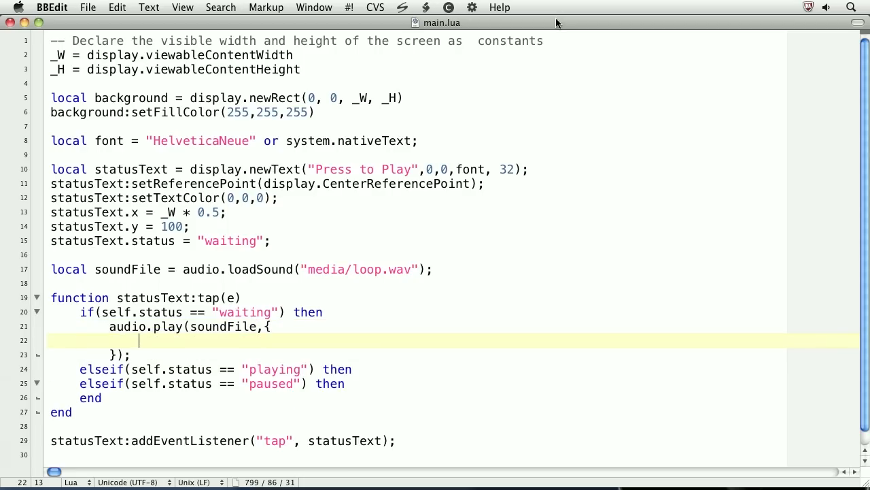
pyautogui.write('c')
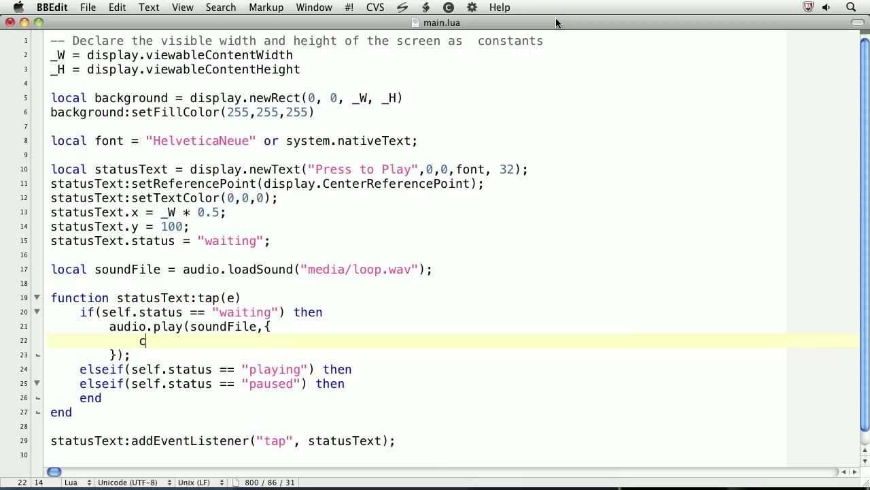
pyautogui.write('hannel = 1,')
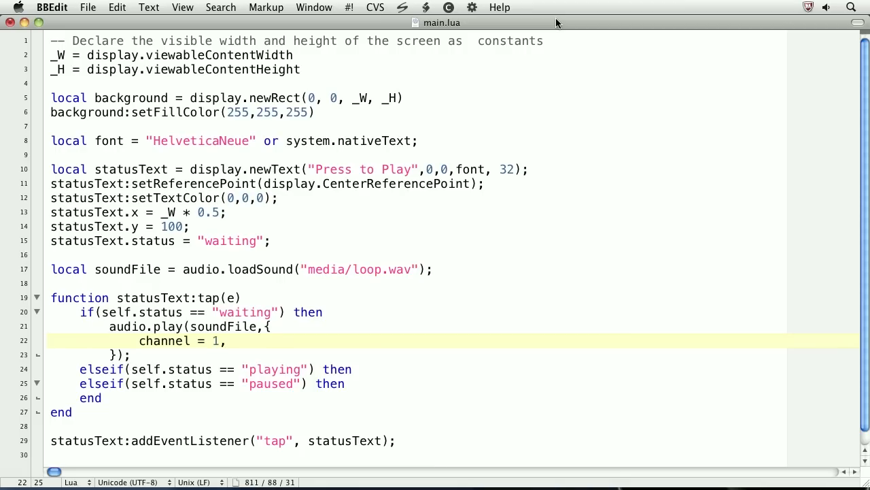
pyautogui.click(229, 340)
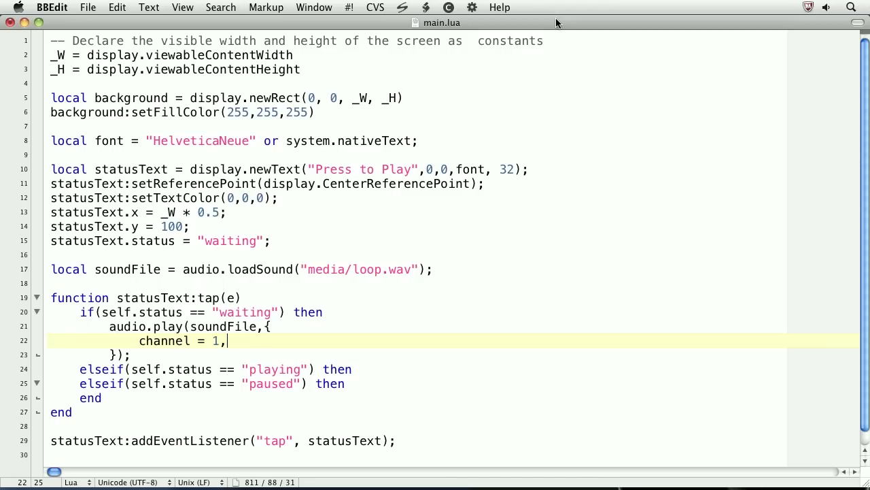
# - Add loops = 2 and fadein = 500 to the play options table
pyautogui.write('loops = 2')
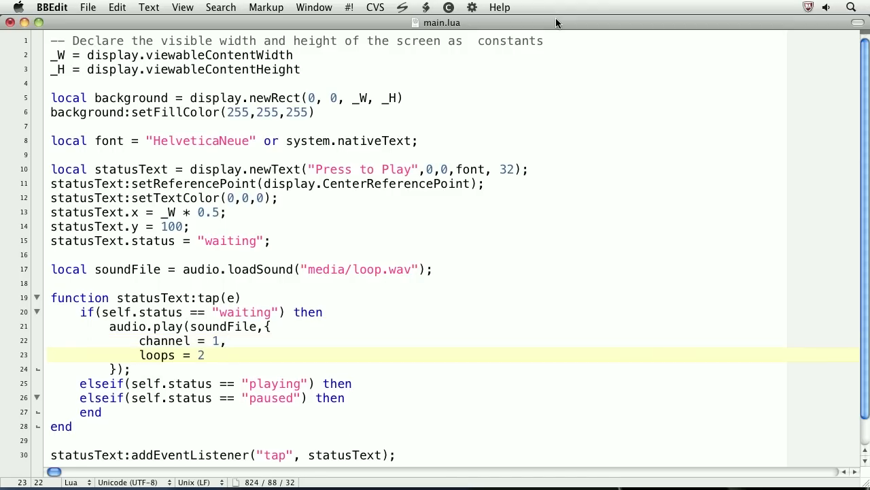
pyautogui.write(',')
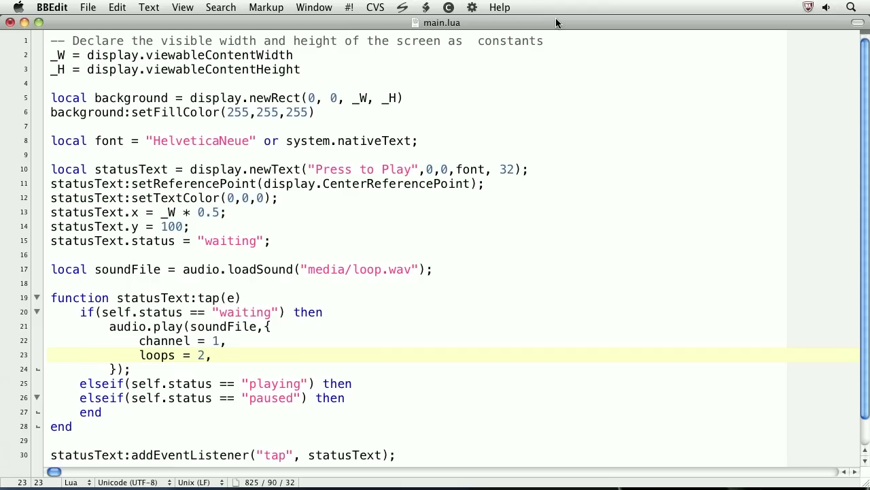
pyautogui.press('Return')
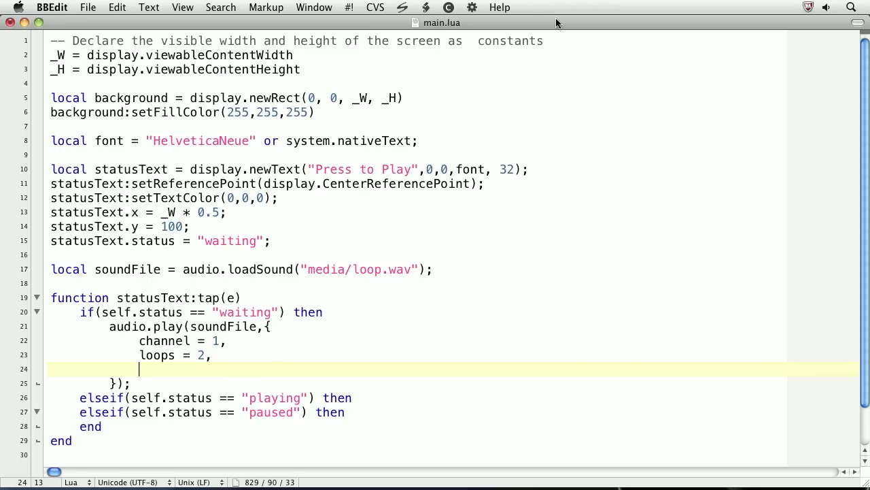
pyautogui.write('fade')
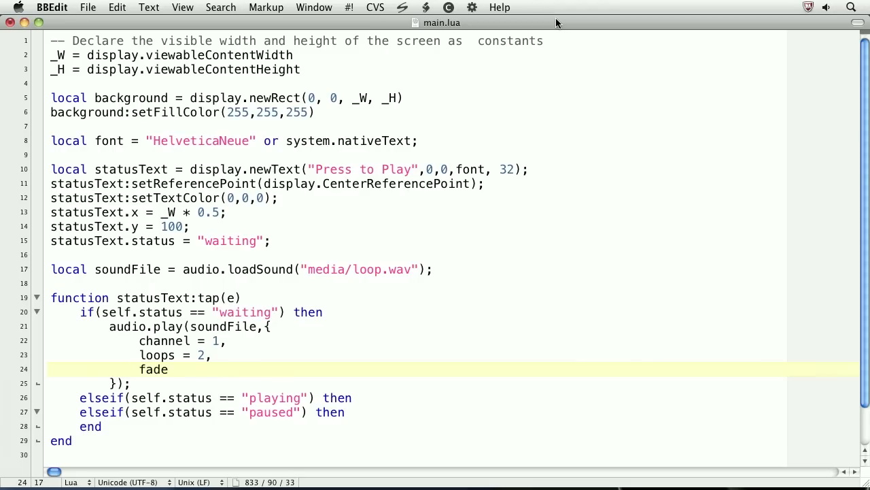
pyautogui.write('in = 50')
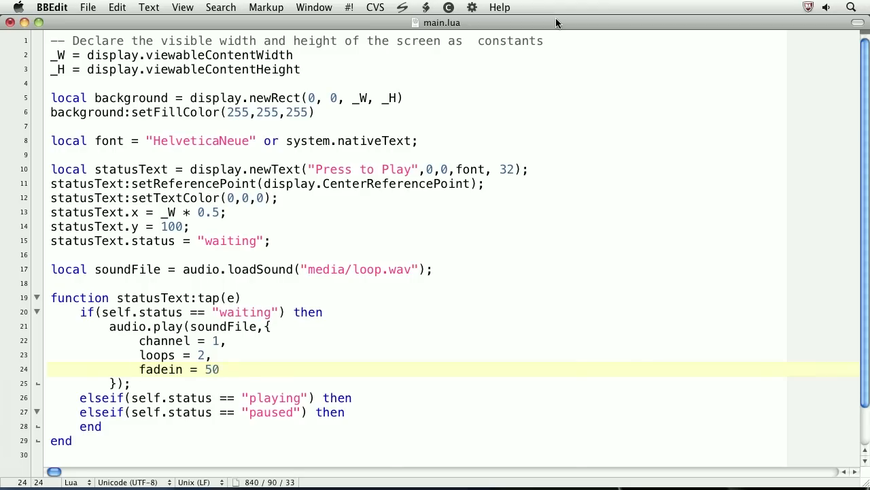
pyautogui.write('0,')
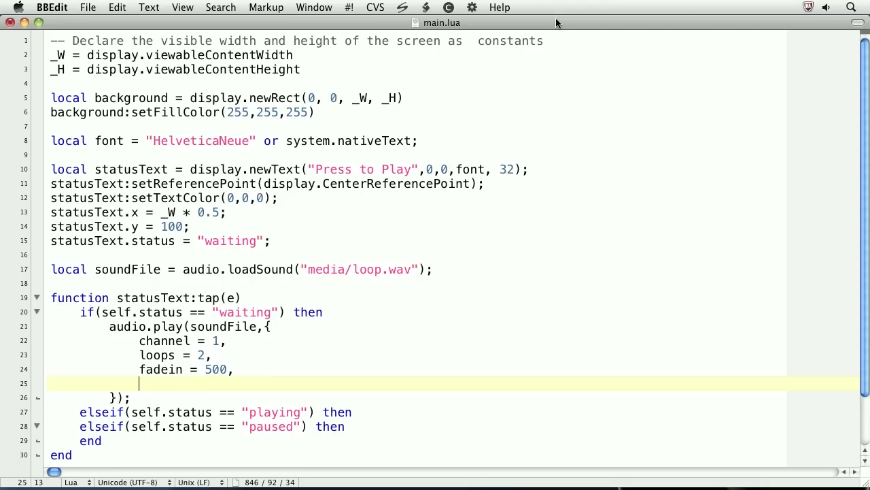
pyautogui.write('onComplete = function(e')
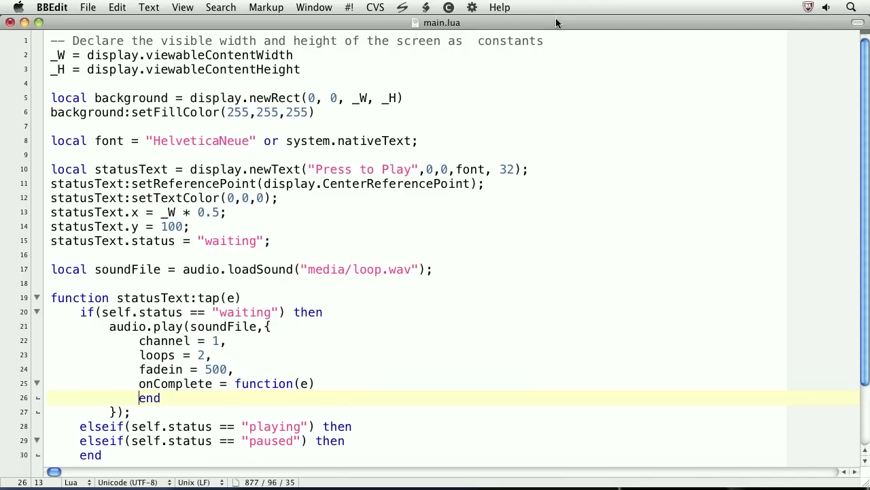
pyautogui.press('Return')
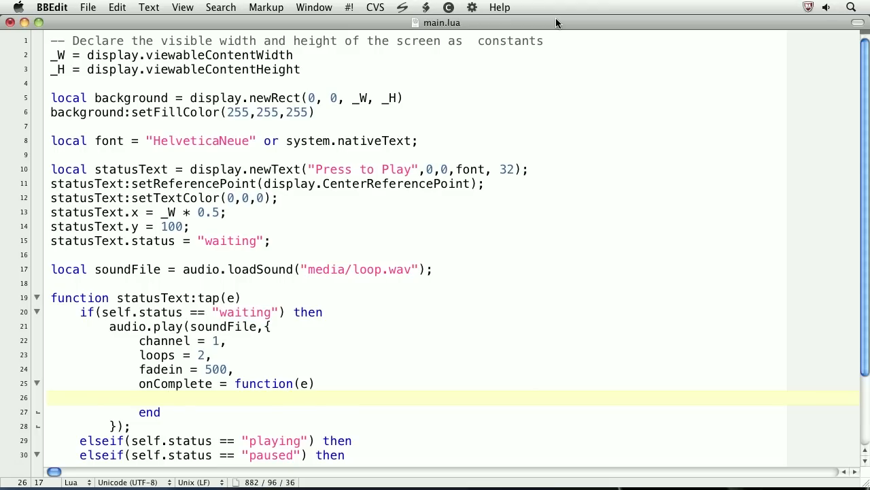
pyautogui.write('audio')
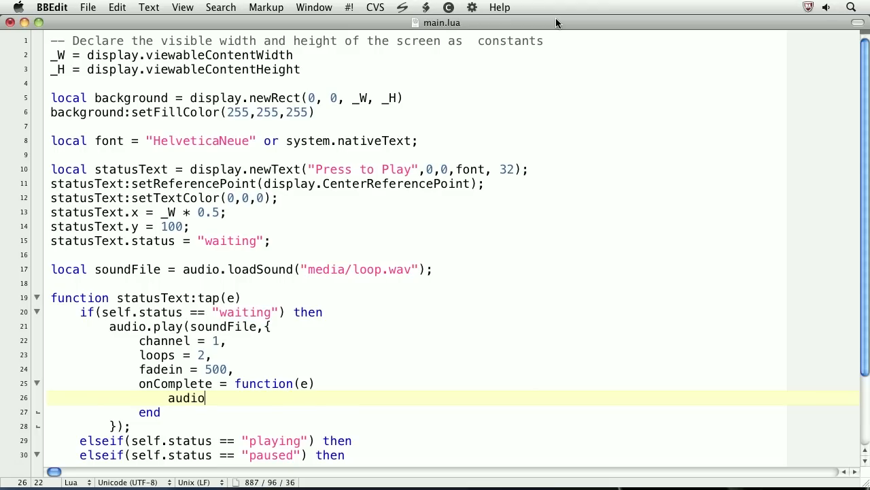
pyautogui.write('.dispose();')
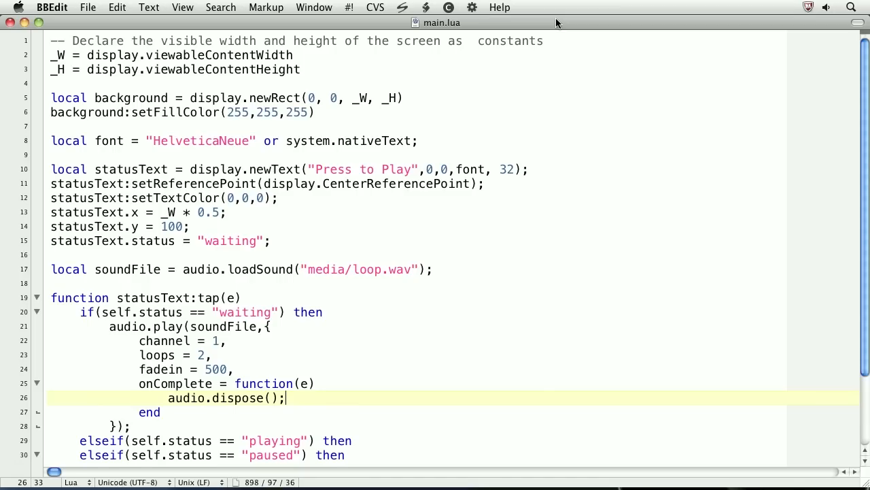
pyautogui.write('e.handl')
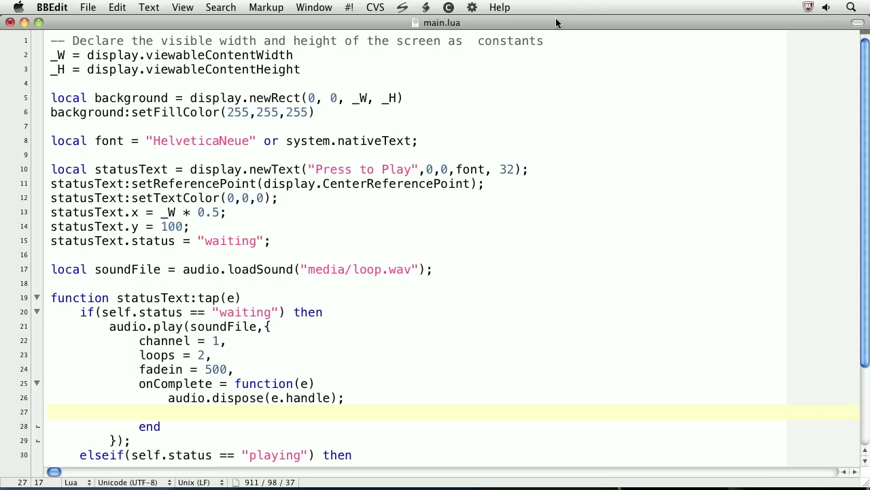
pyautogui.write('e.handle = nil;')
pyautogui.write('self.status = "playing')
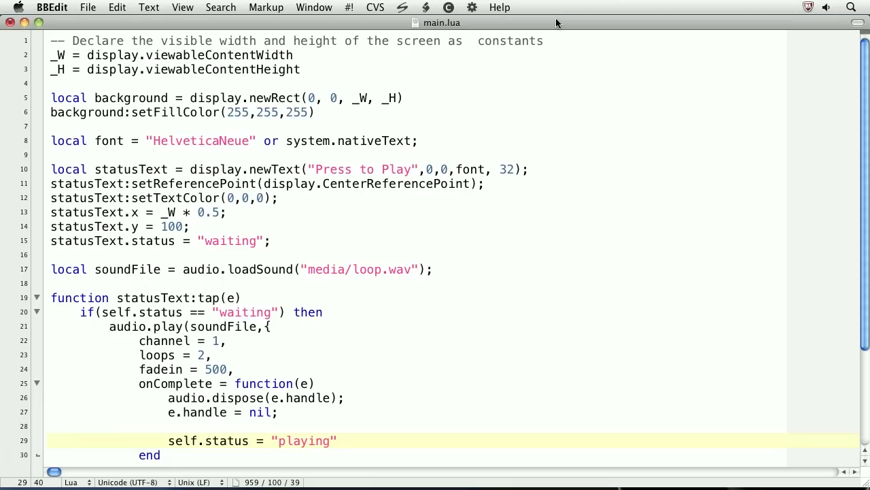
pyautogui.write('self.text = "Sound unloaded";')
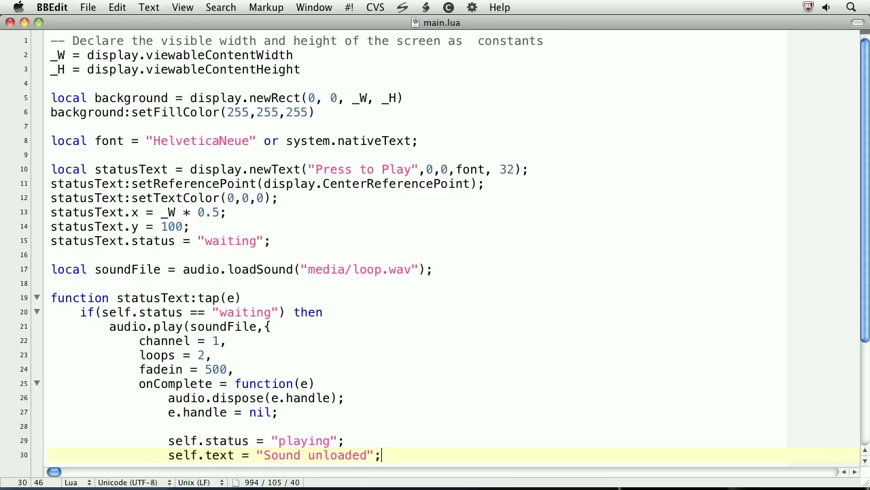
pyautogui.scroll(-3)
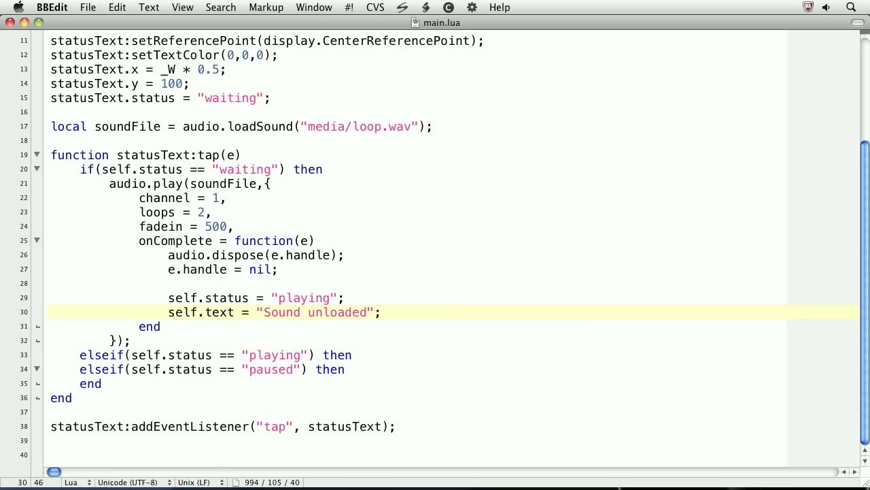
pyautogui.click(381, 312)
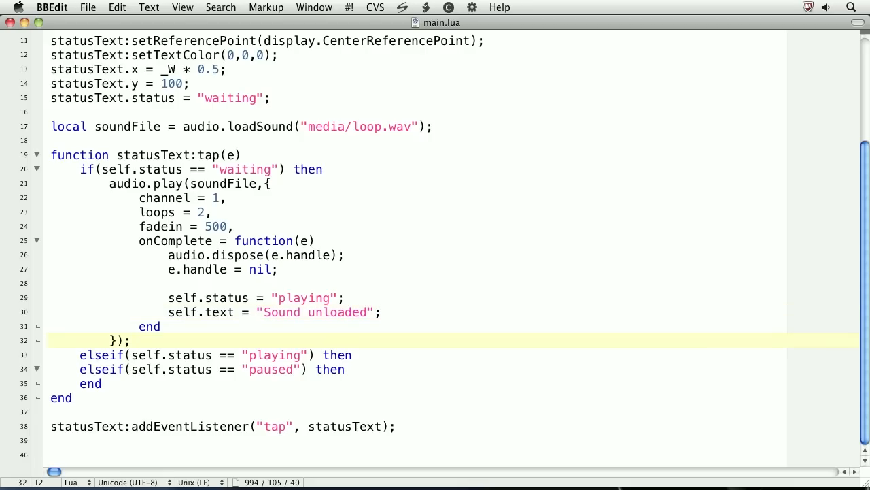
pyautogui.write('self.')
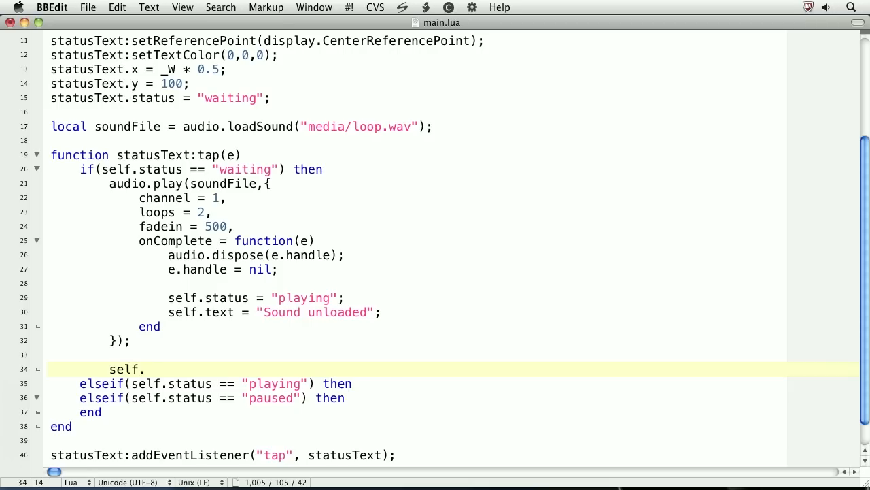
pyautogui.write('status = "playing";')
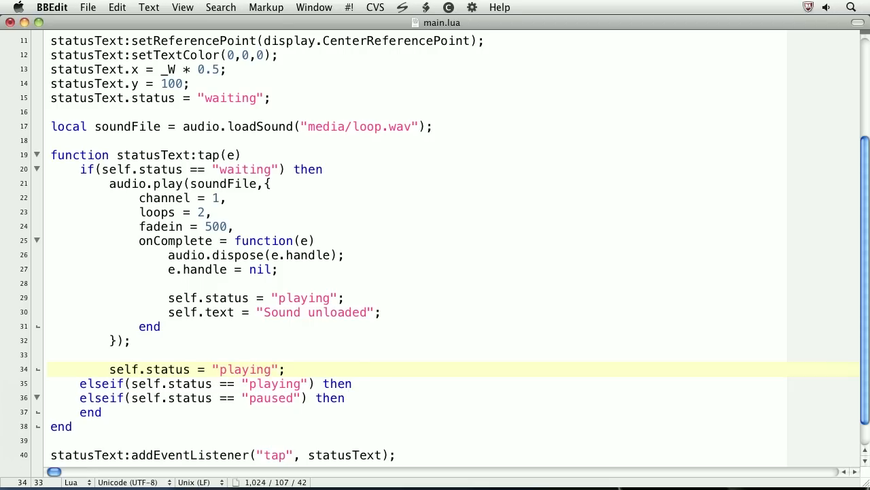
pyautogui.write('self.text = "Playing";')
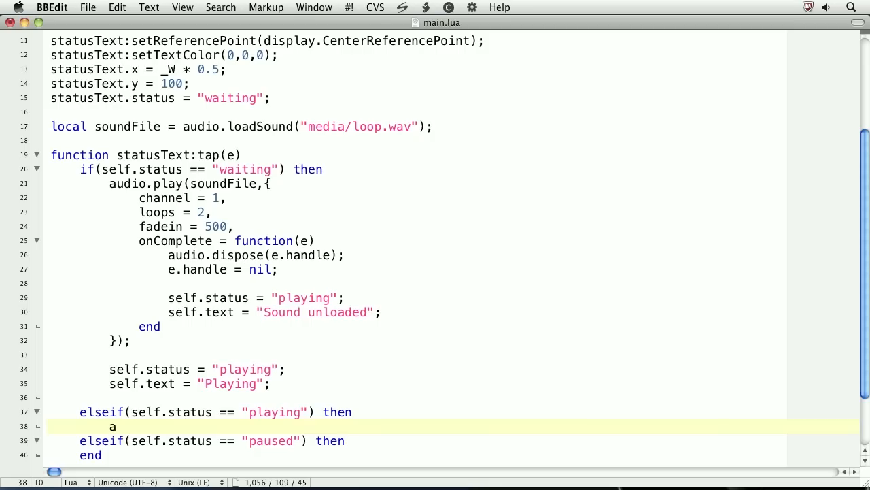
pyautogui.write('udio.pause(')
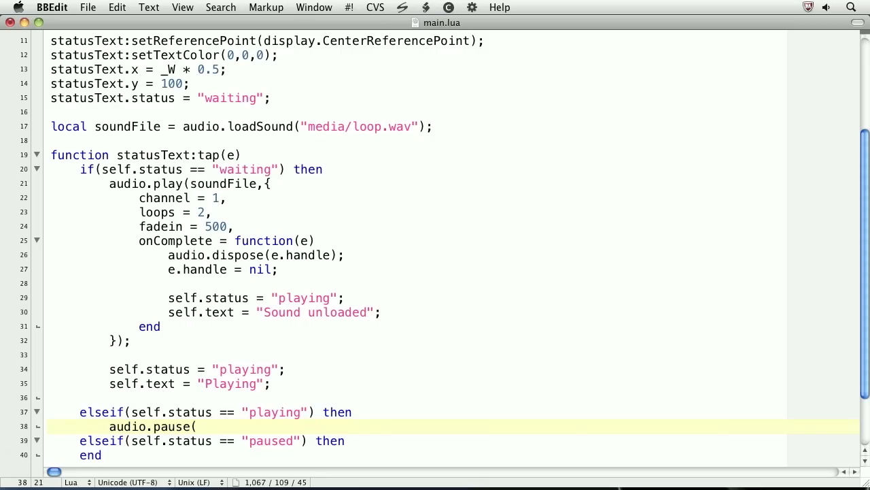
pyautogui.write(');')
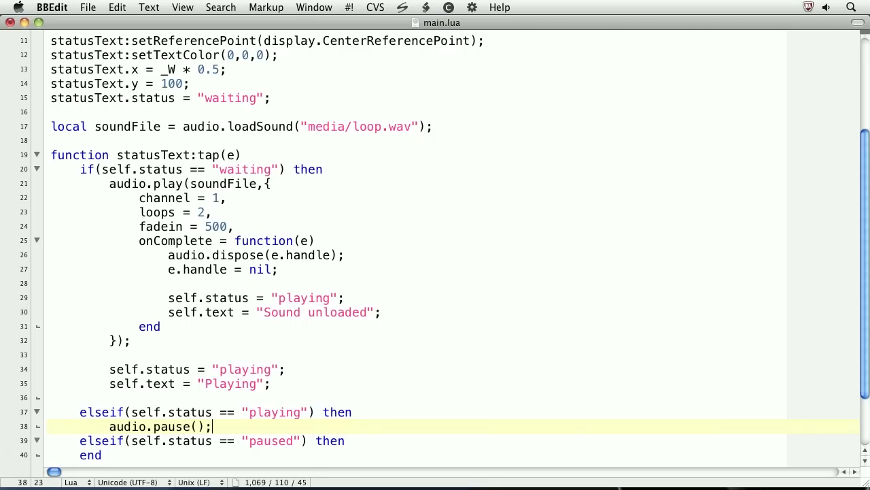
pyautogui.write('1')
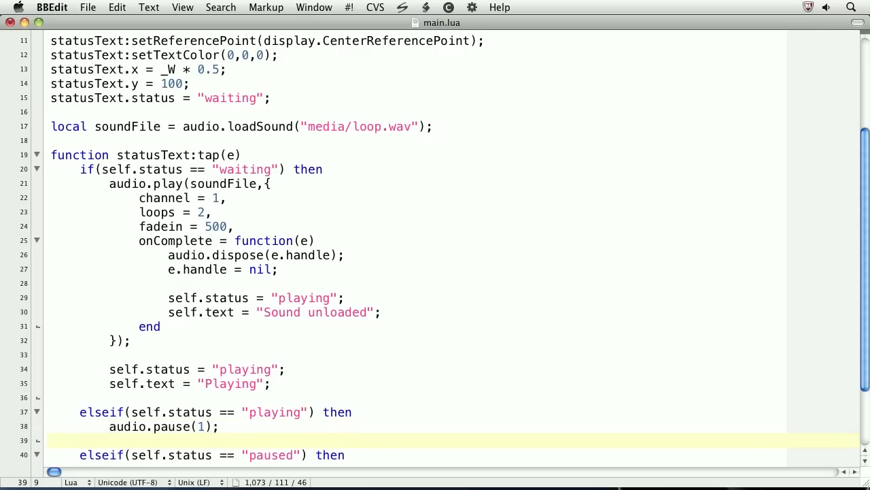
pyautogui.write('self.status =')
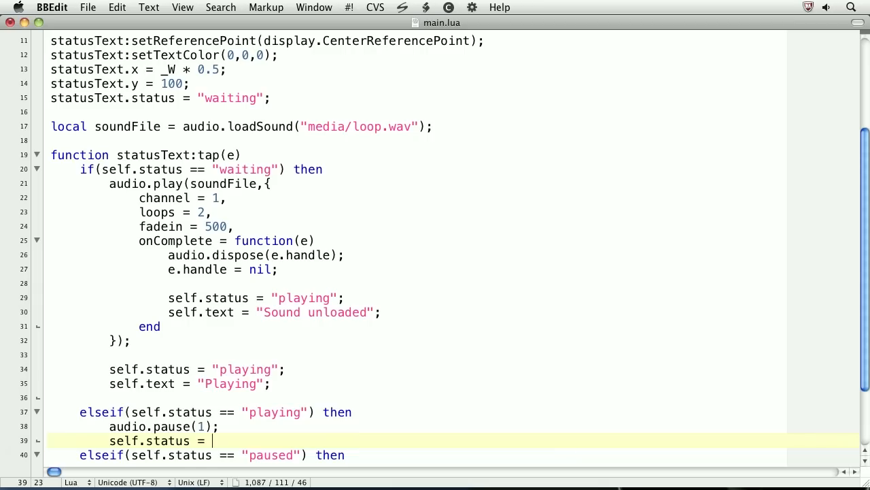
pyautogui.write('"paused";')
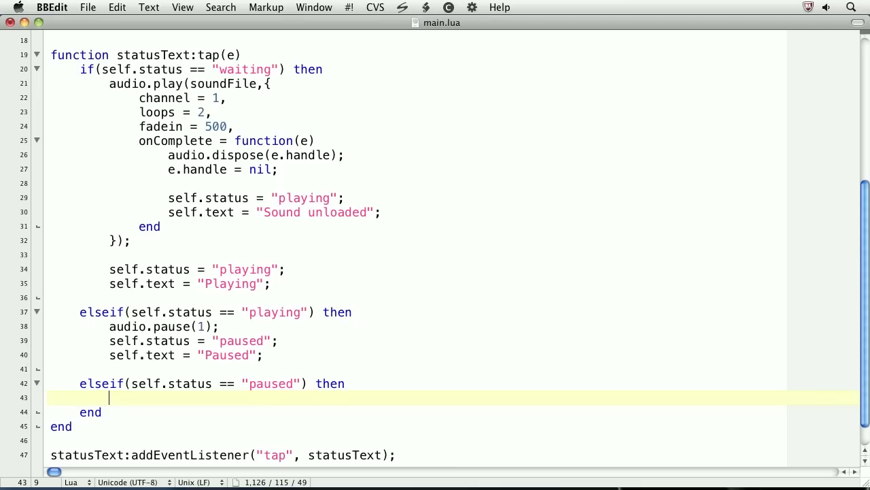
pyautogui.write('audio.resume();')
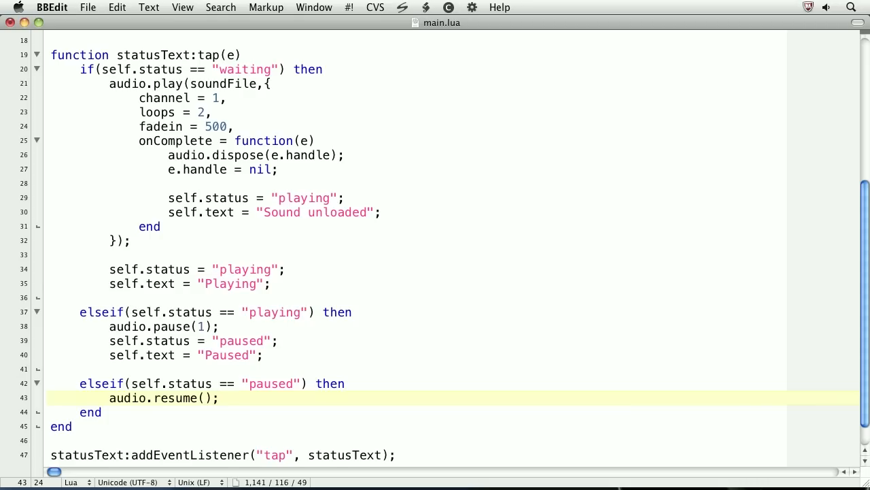
pyautogui.write('1')
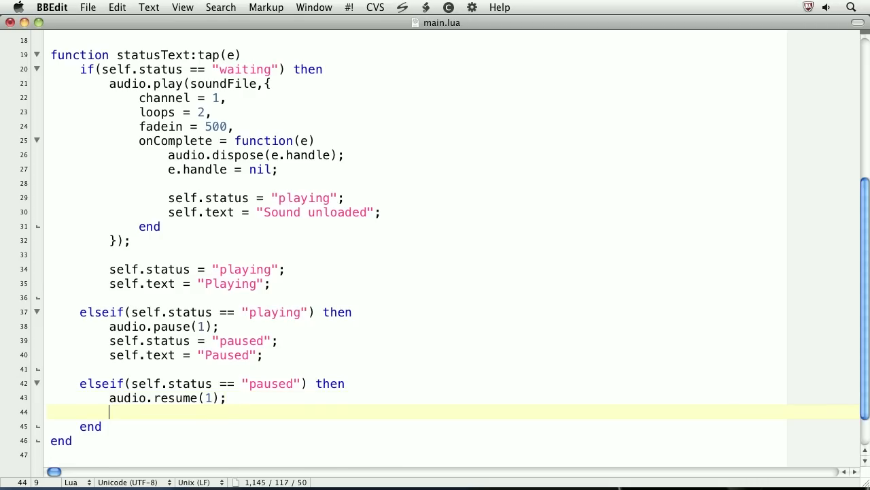
pyautogui.write('self.status = "playin')
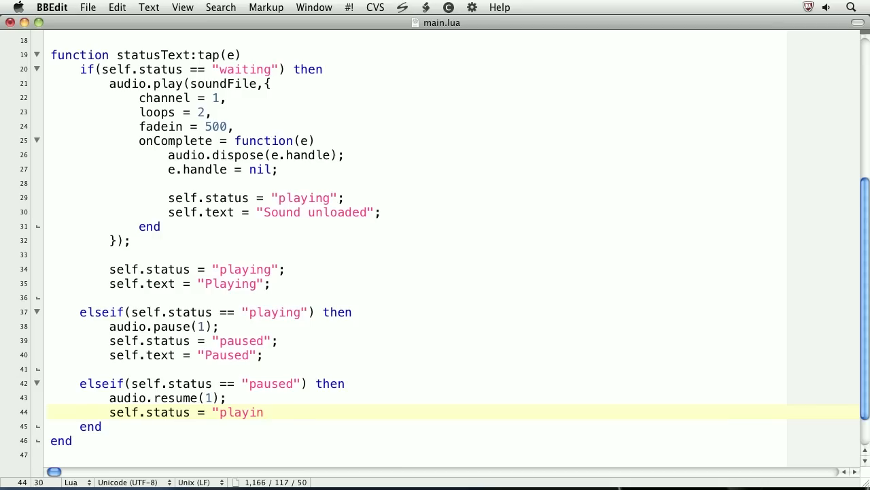
pyautogui.write('g";')
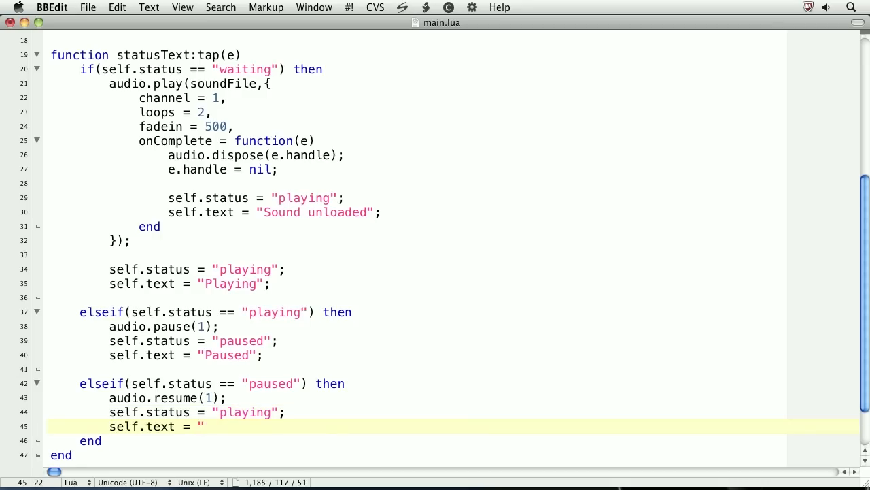
pyautogui.write('Playing";')
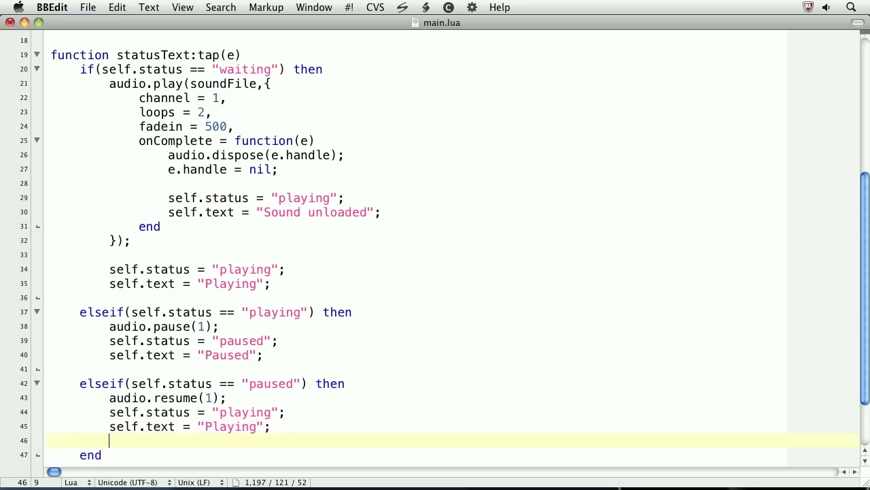
pyautogui.press('cmd+tab')
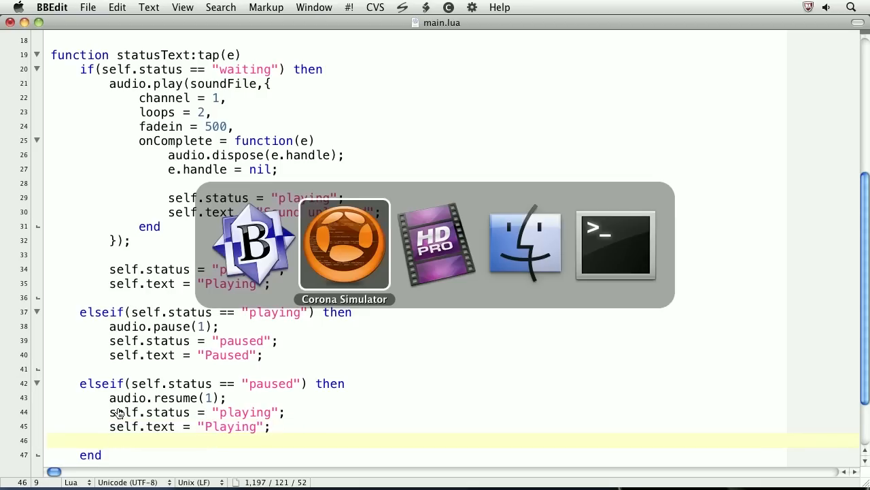
pyautogui.click(343, 245)
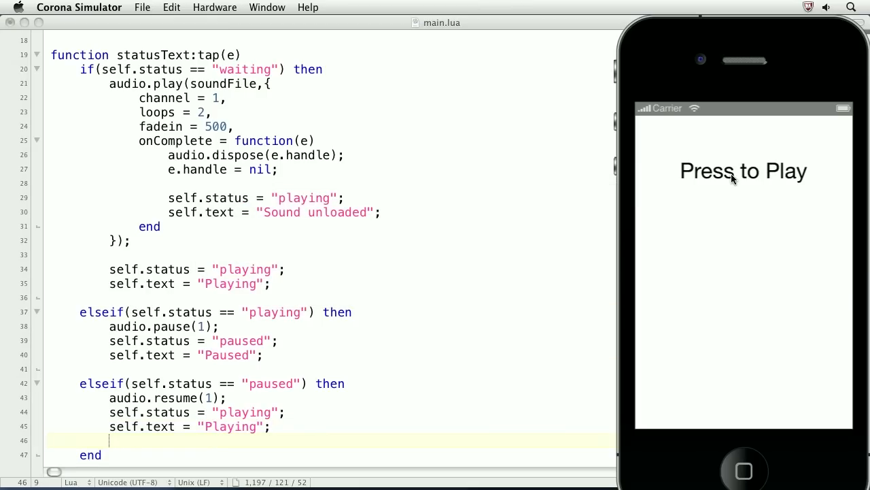
pyautogui.click(734, 175)
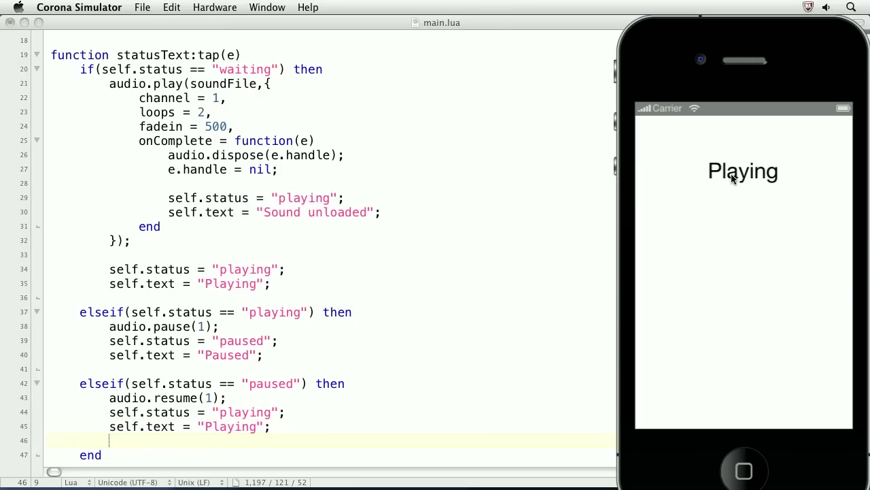
pyautogui.click(742, 172)
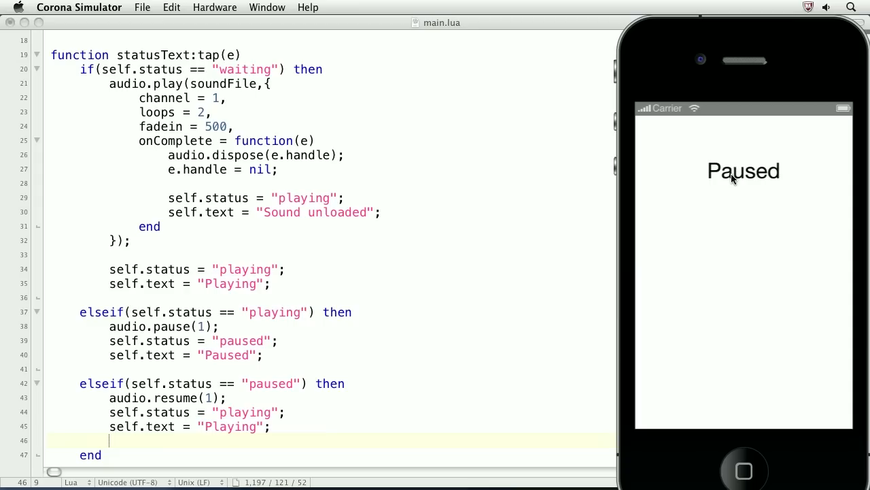
pyautogui.click(742, 174)
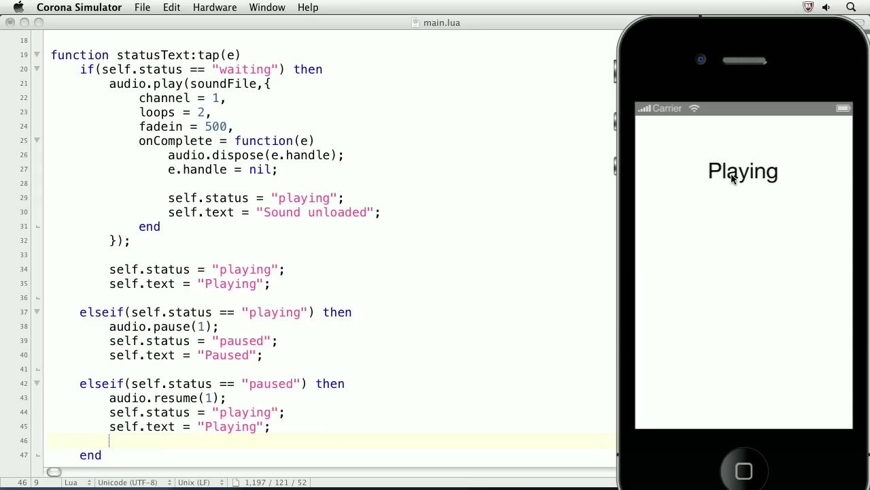
pyautogui.moveTo(714, 215)
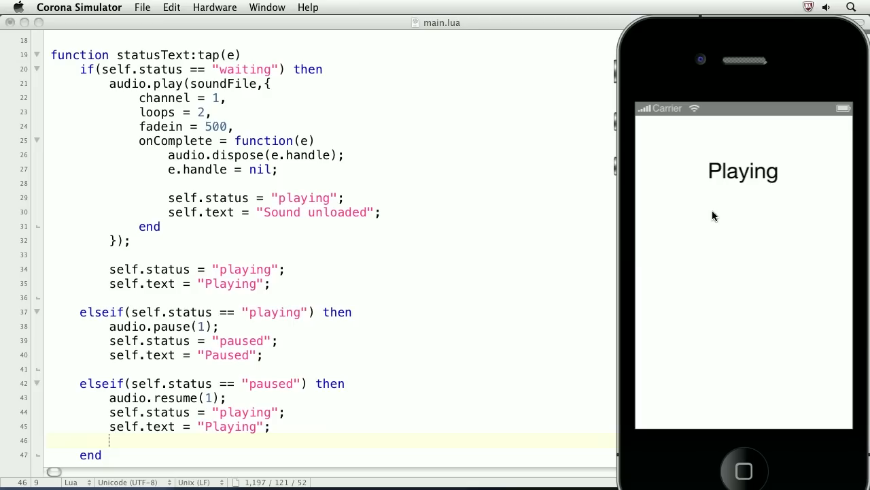